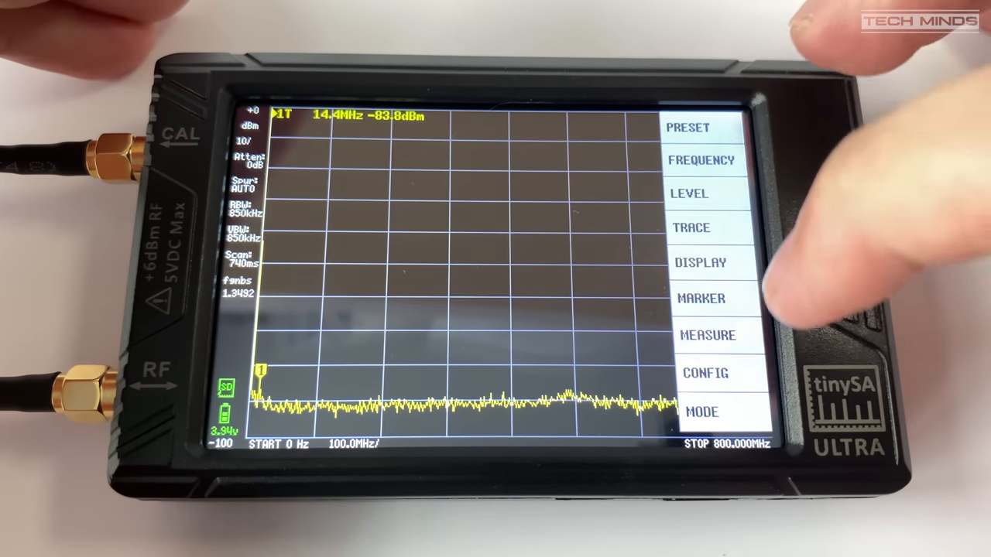
Bring up the LEVEL menu's attenuation options showing AUTO and MANUAL.
left_click(706, 373)
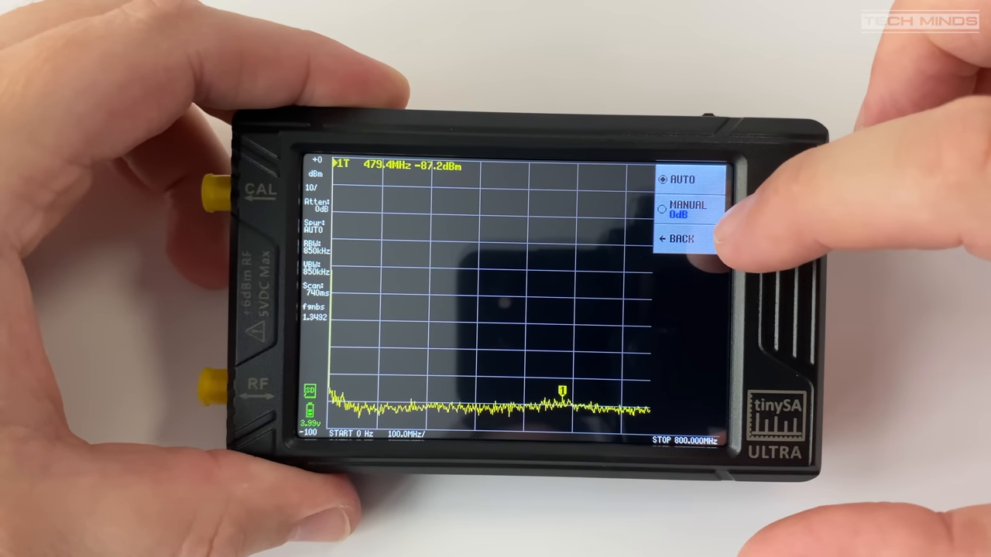
Choose MANUAL attenuation and key digits into the entry field (300 so far).
left_click(688, 211)
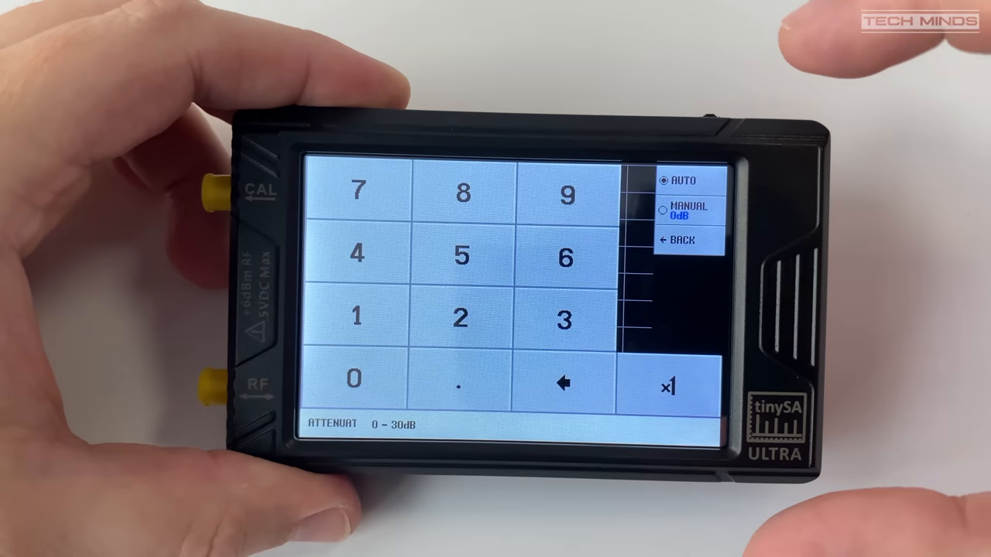
left_click(684, 240)
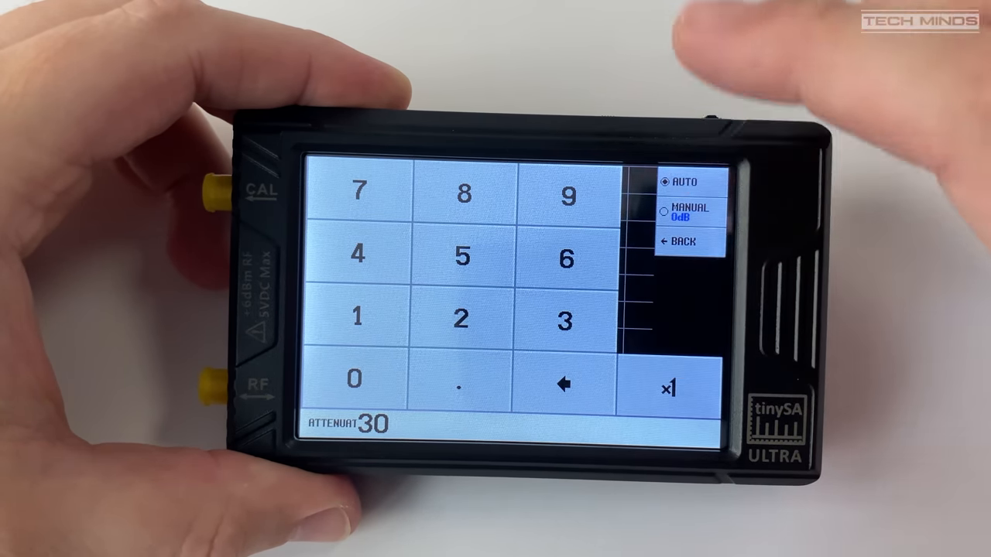
left_click(357, 381)
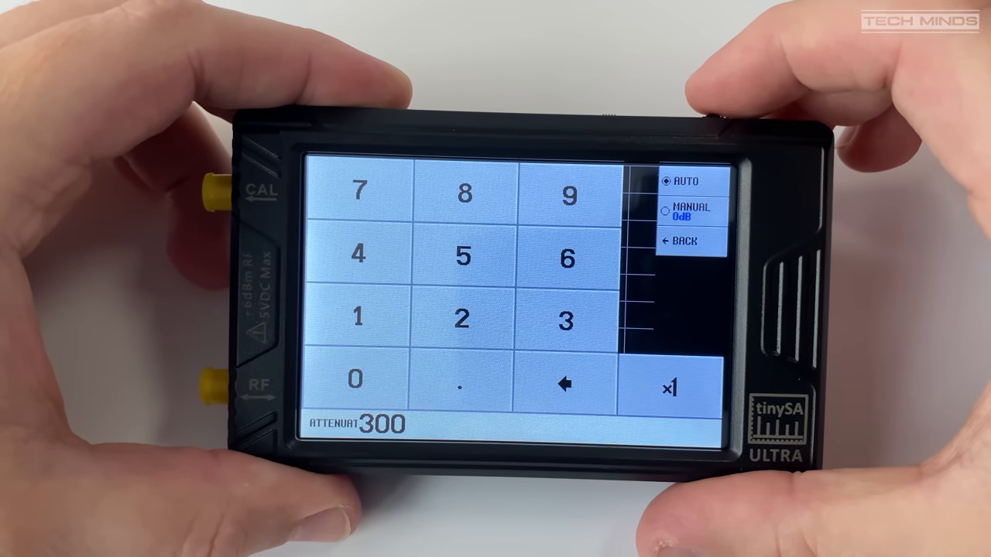
left_click(565, 384)
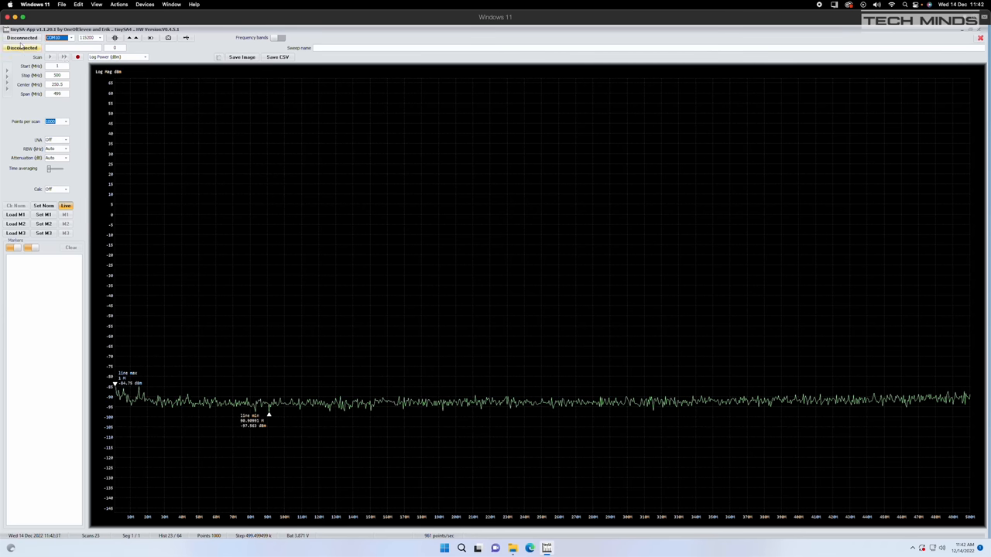
Connect tinySA-App to the tinySA Ultra from the toolbar.
left_click(22, 37)
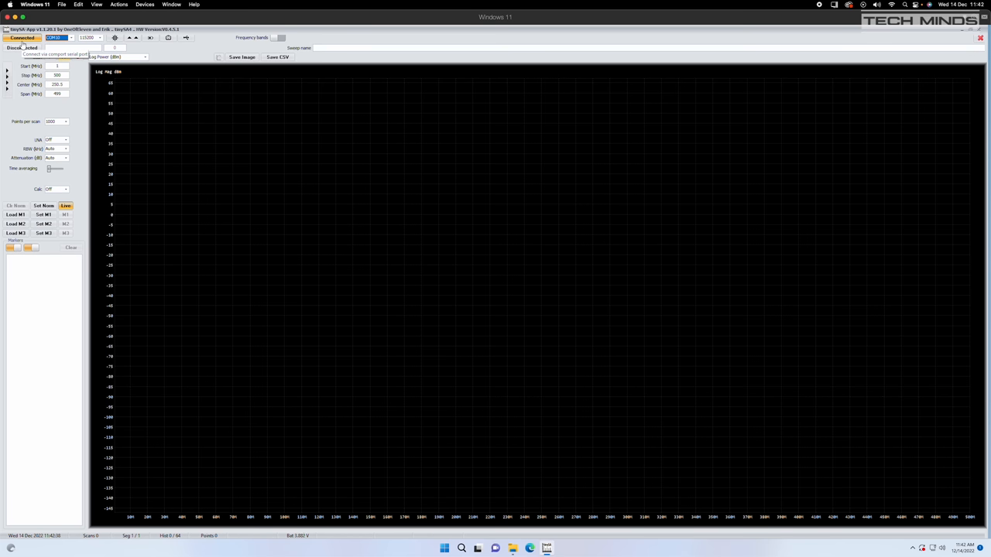
left_click(22, 46)
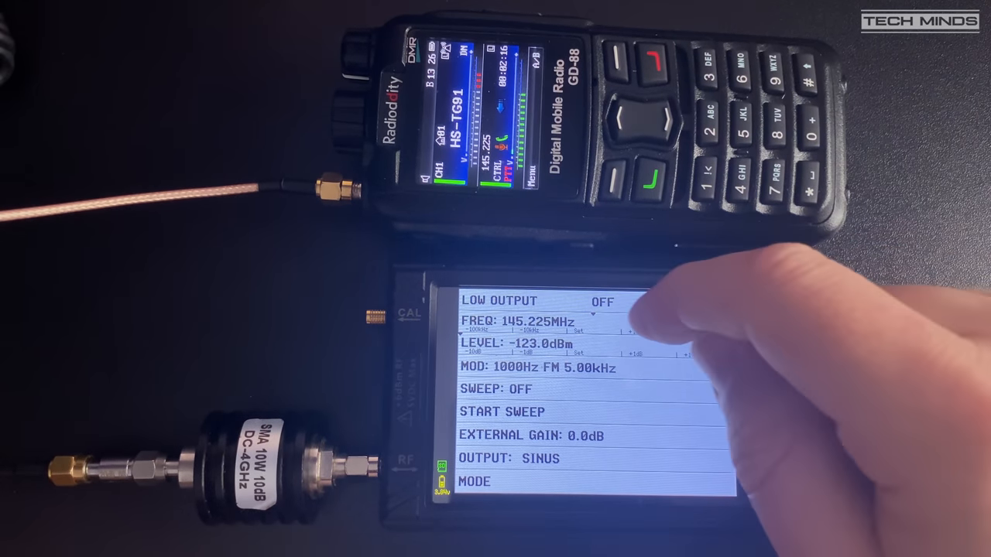
Adjust the Low Output generator settings for the 145.225 MHz, -123 dBm FM test signal.
left_click(604, 302)
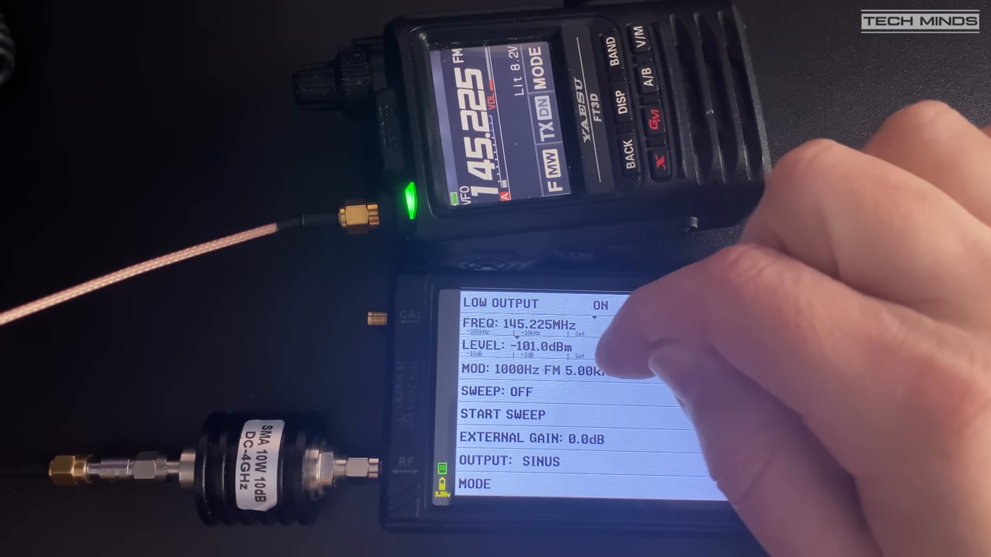
Set the generator output level to -101 dBm while the Yaesu listens on 145.225 MHz.
left_click(627, 347)
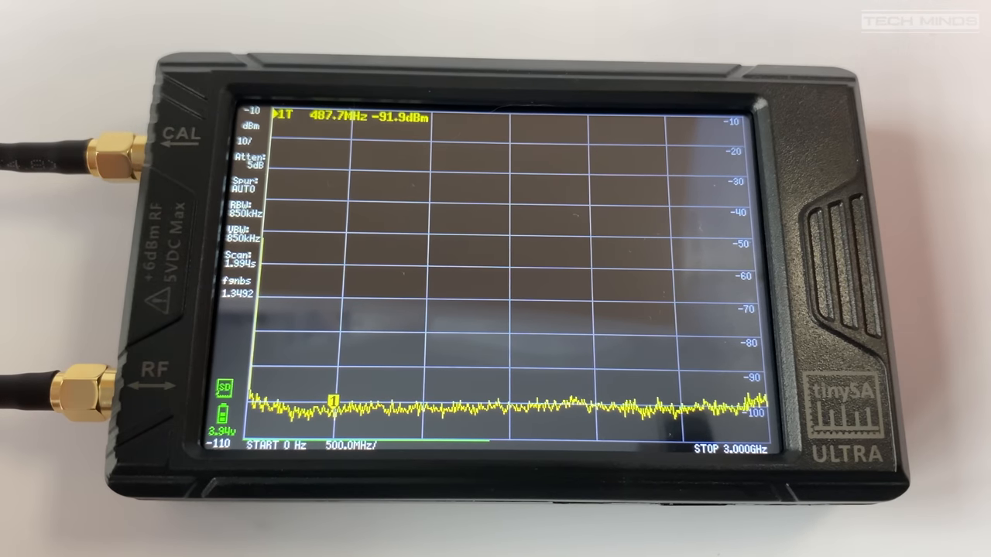
Start a new sweep stop-frequency entry from the analyser's Frequency menu.
left_click(712, 140)
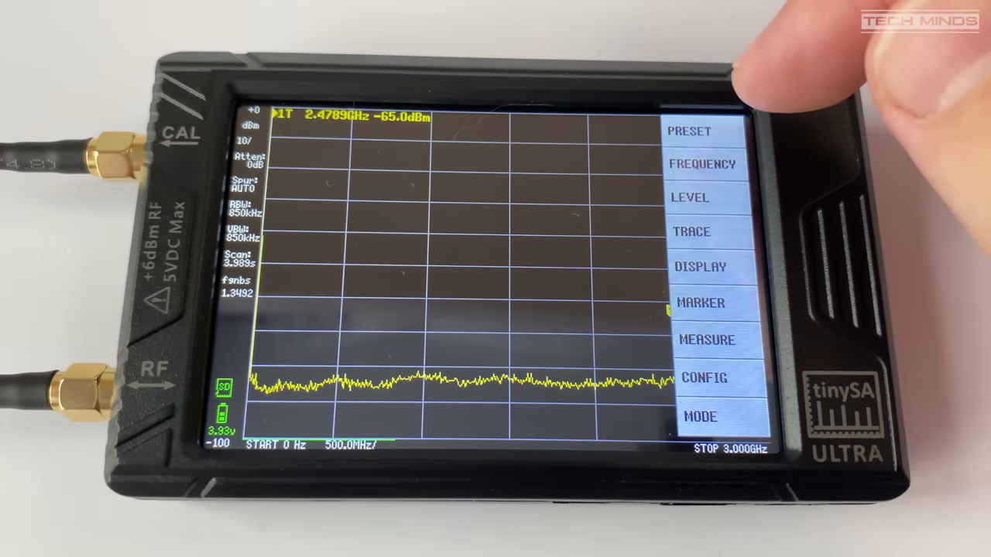
left_click(702, 164)
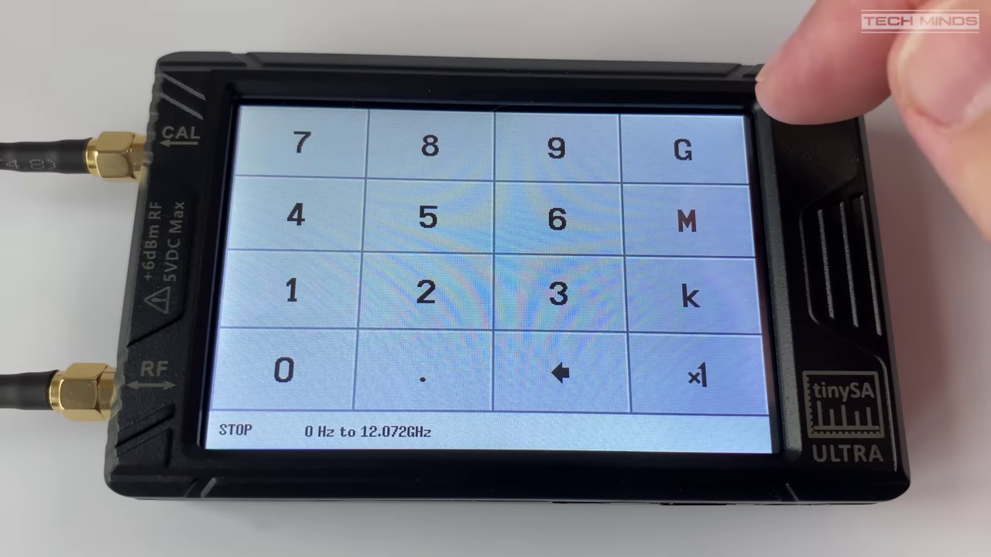